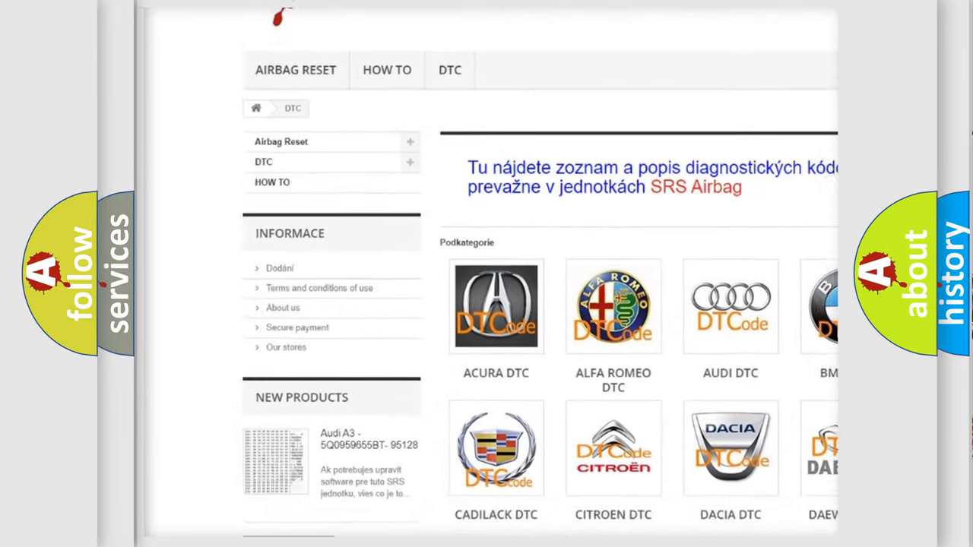
Advance to the Nissan P2252 slide and reveal its 5 V reference circuit definition text.
{"action": "scroll", "scroll_direction": "down", "scroll_amount": 3}
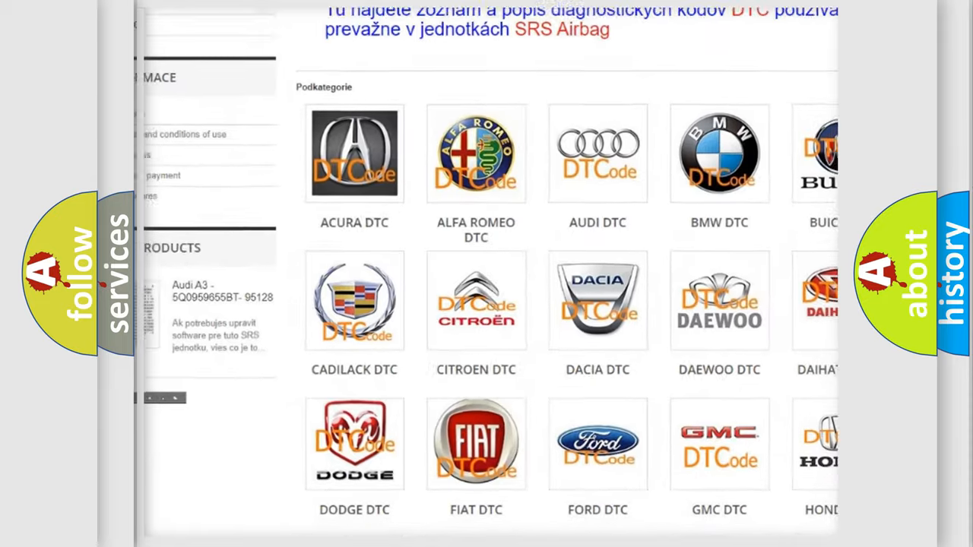
{"action": "scroll", "scroll_direction": "down", "scroll_amount": 3}
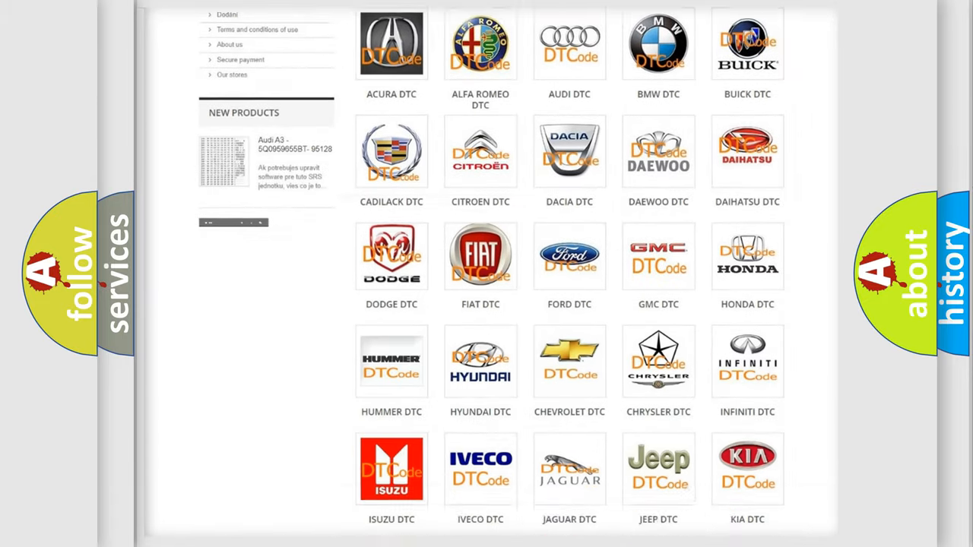
{"action": "scroll", "scroll_direction": "down", "scroll_amount": 3}
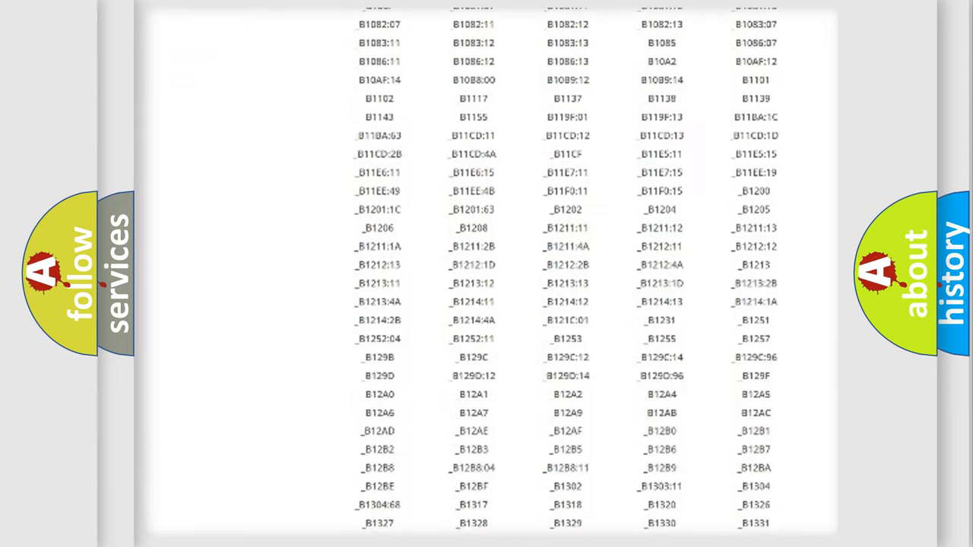
{"action": "scroll", "scroll_direction": "down", "scroll_amount": 3}
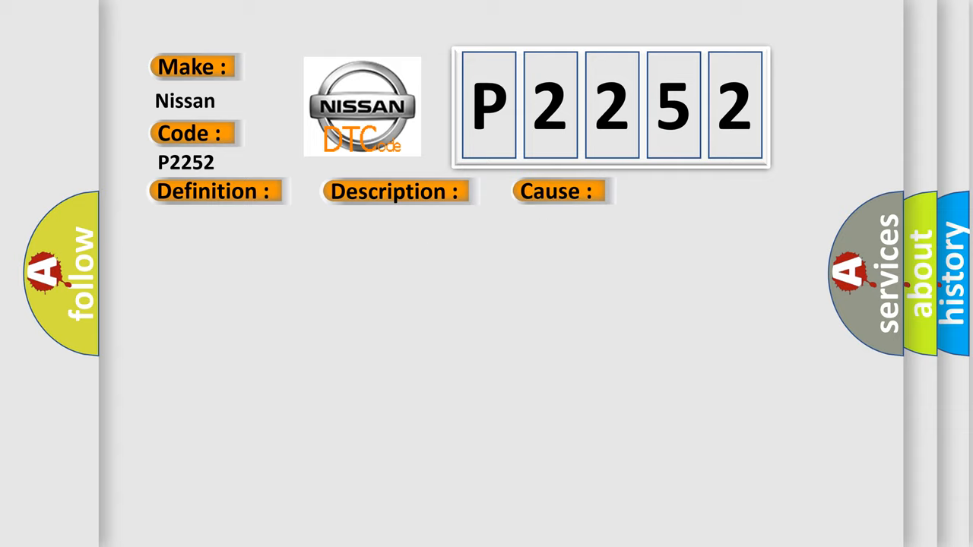
{"action": "left_click", "coordinate": [213, 191]}
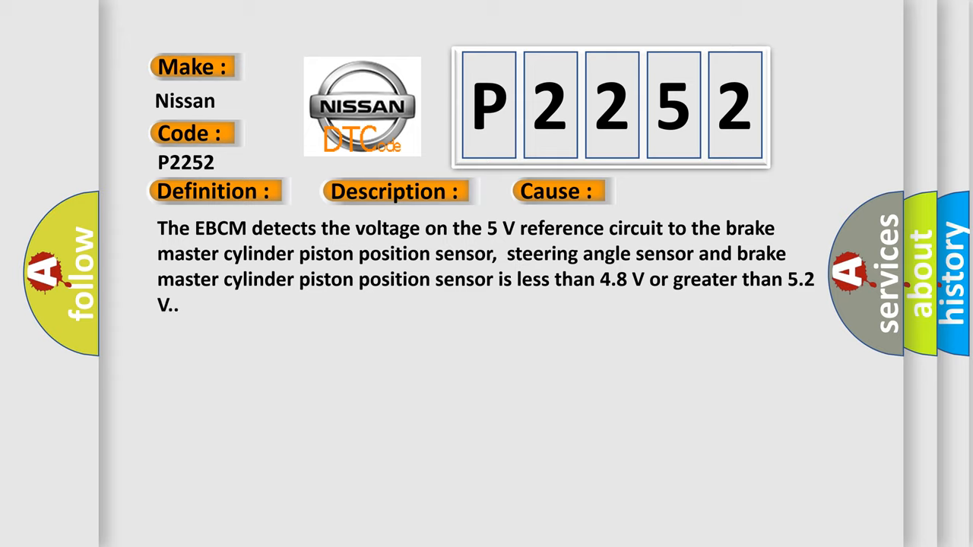